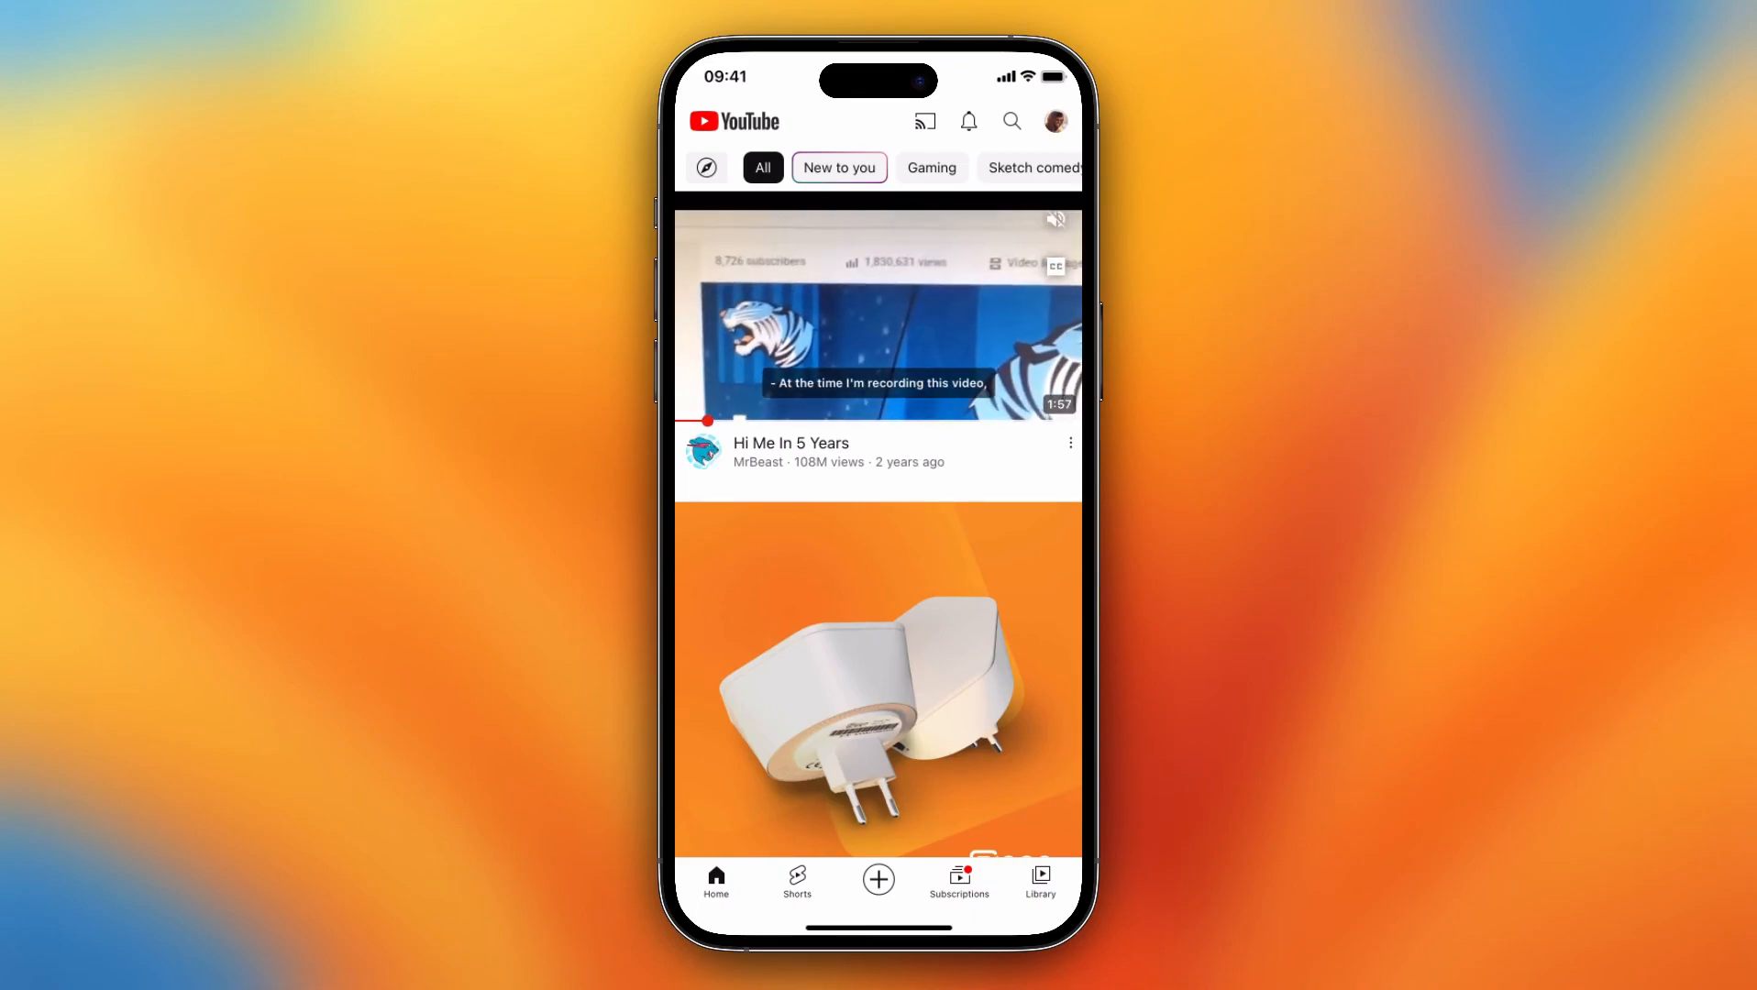
- Open the Library showing history and the empty Watch later and Liked videos playlists
scroll("down", 3)
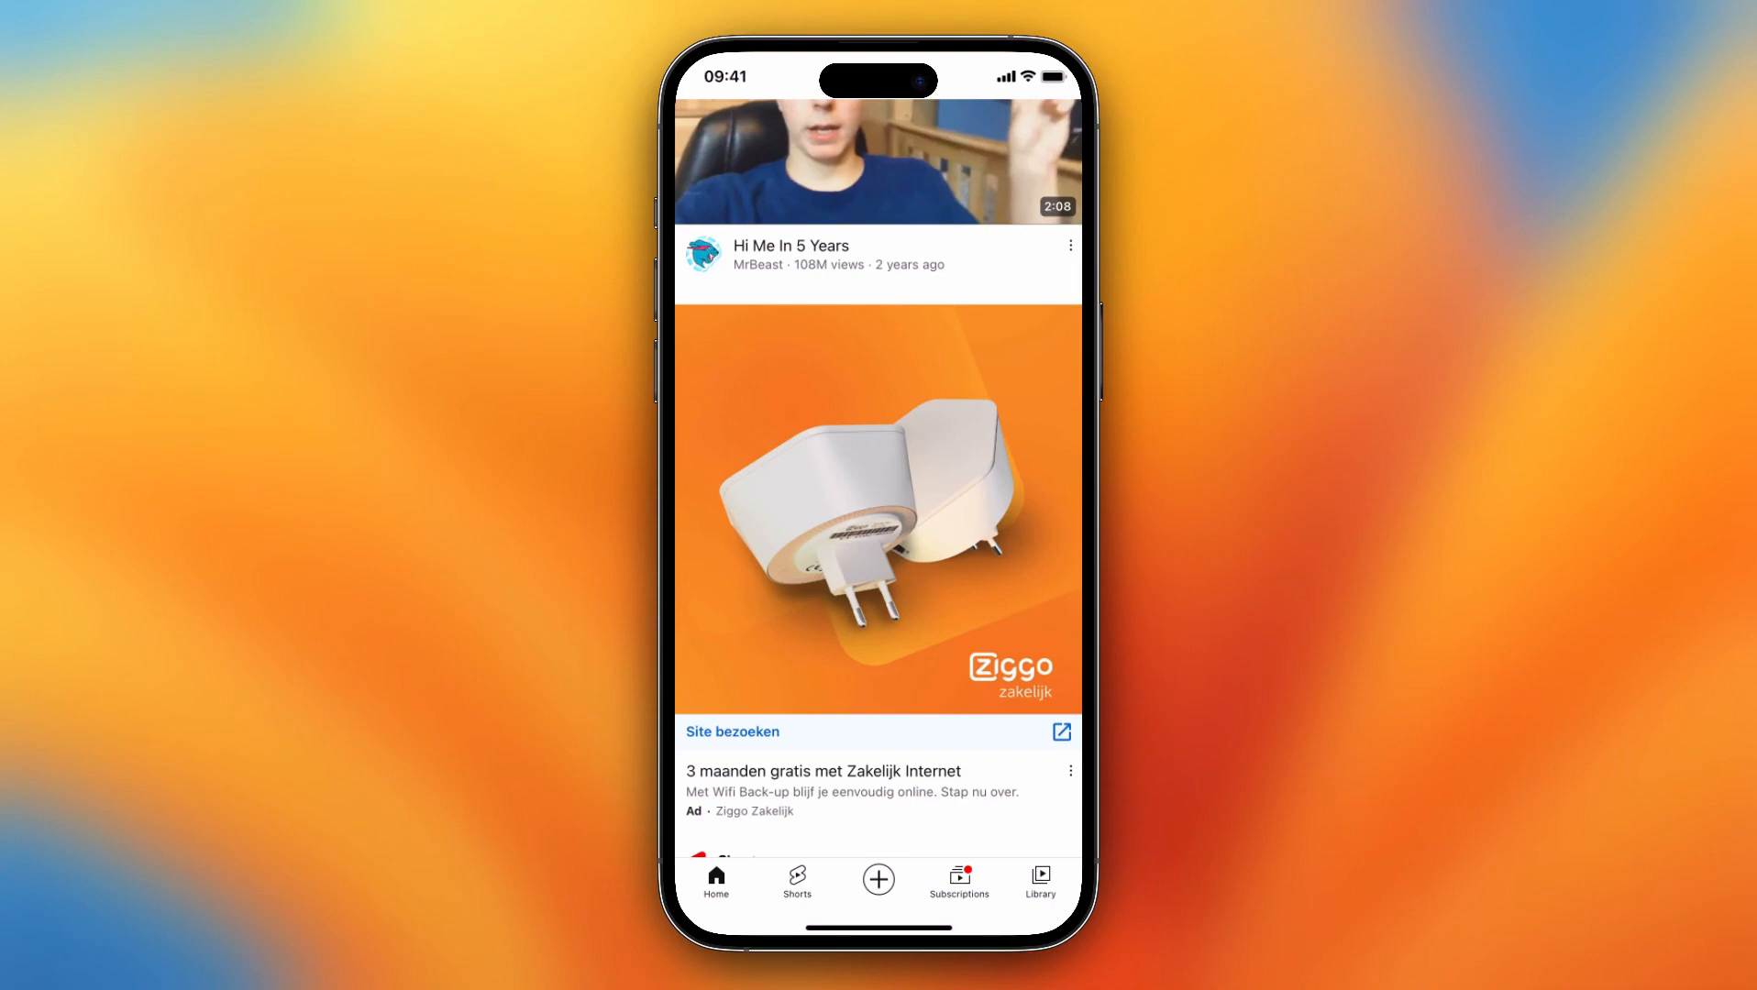
left_click(1039, 881)
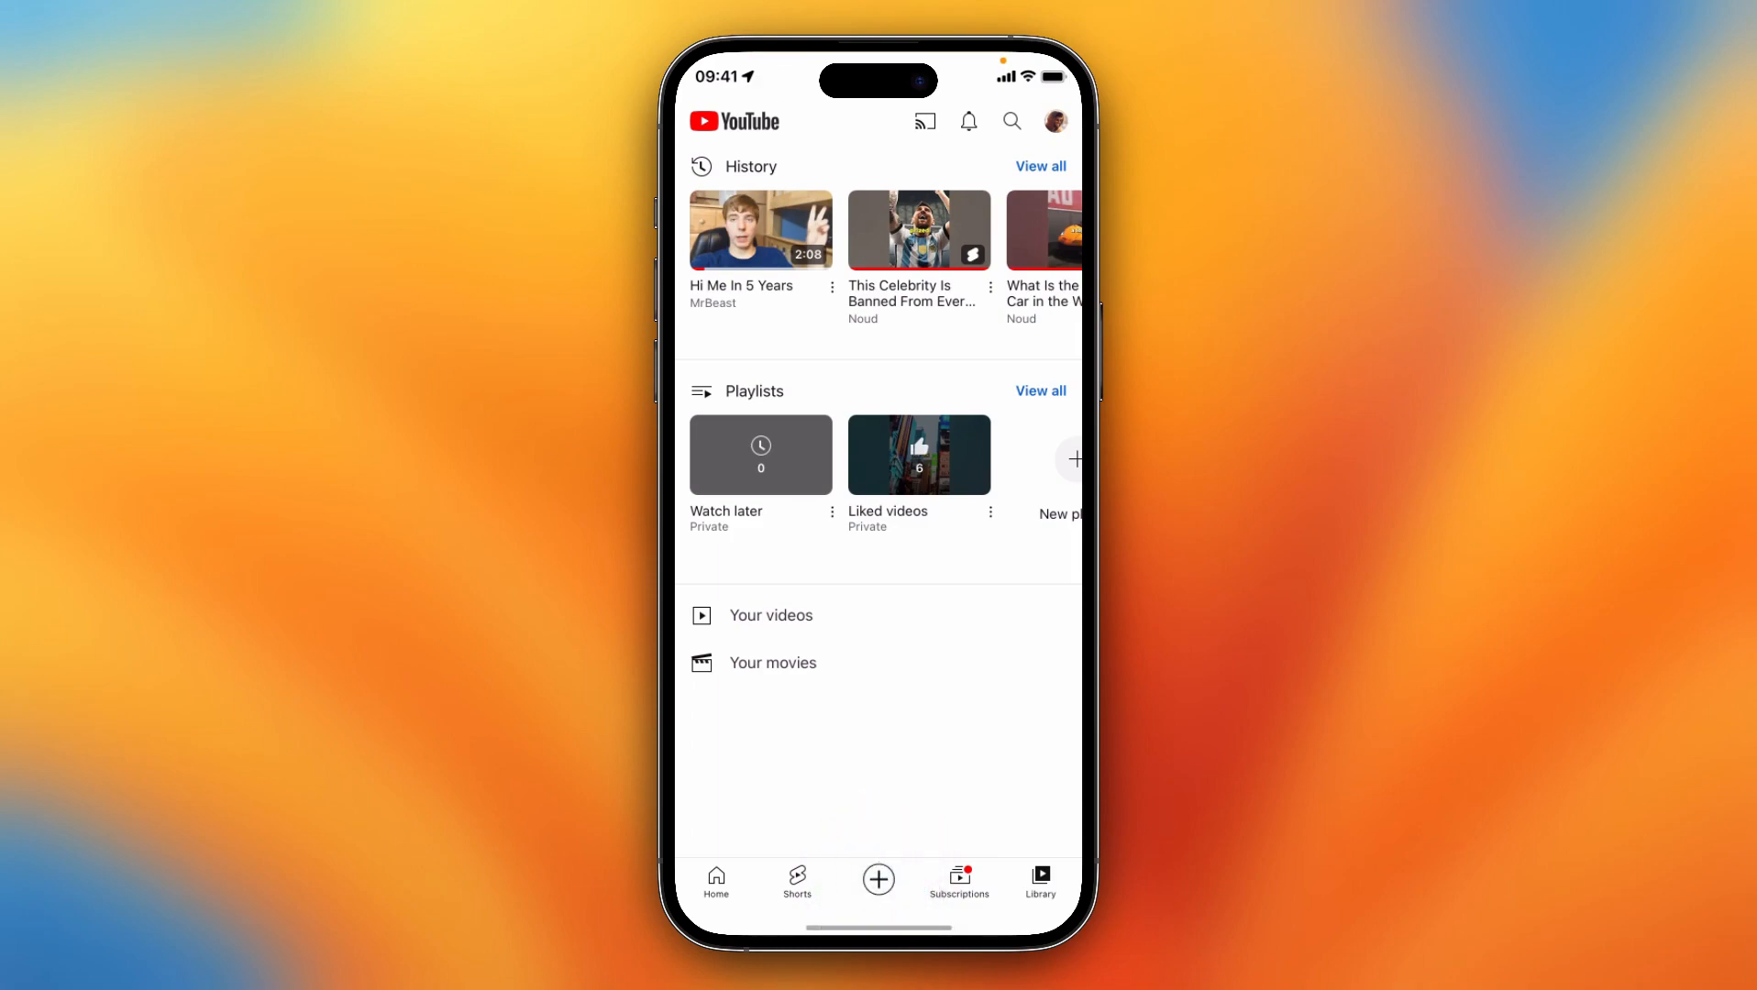
left_click(878, 879)
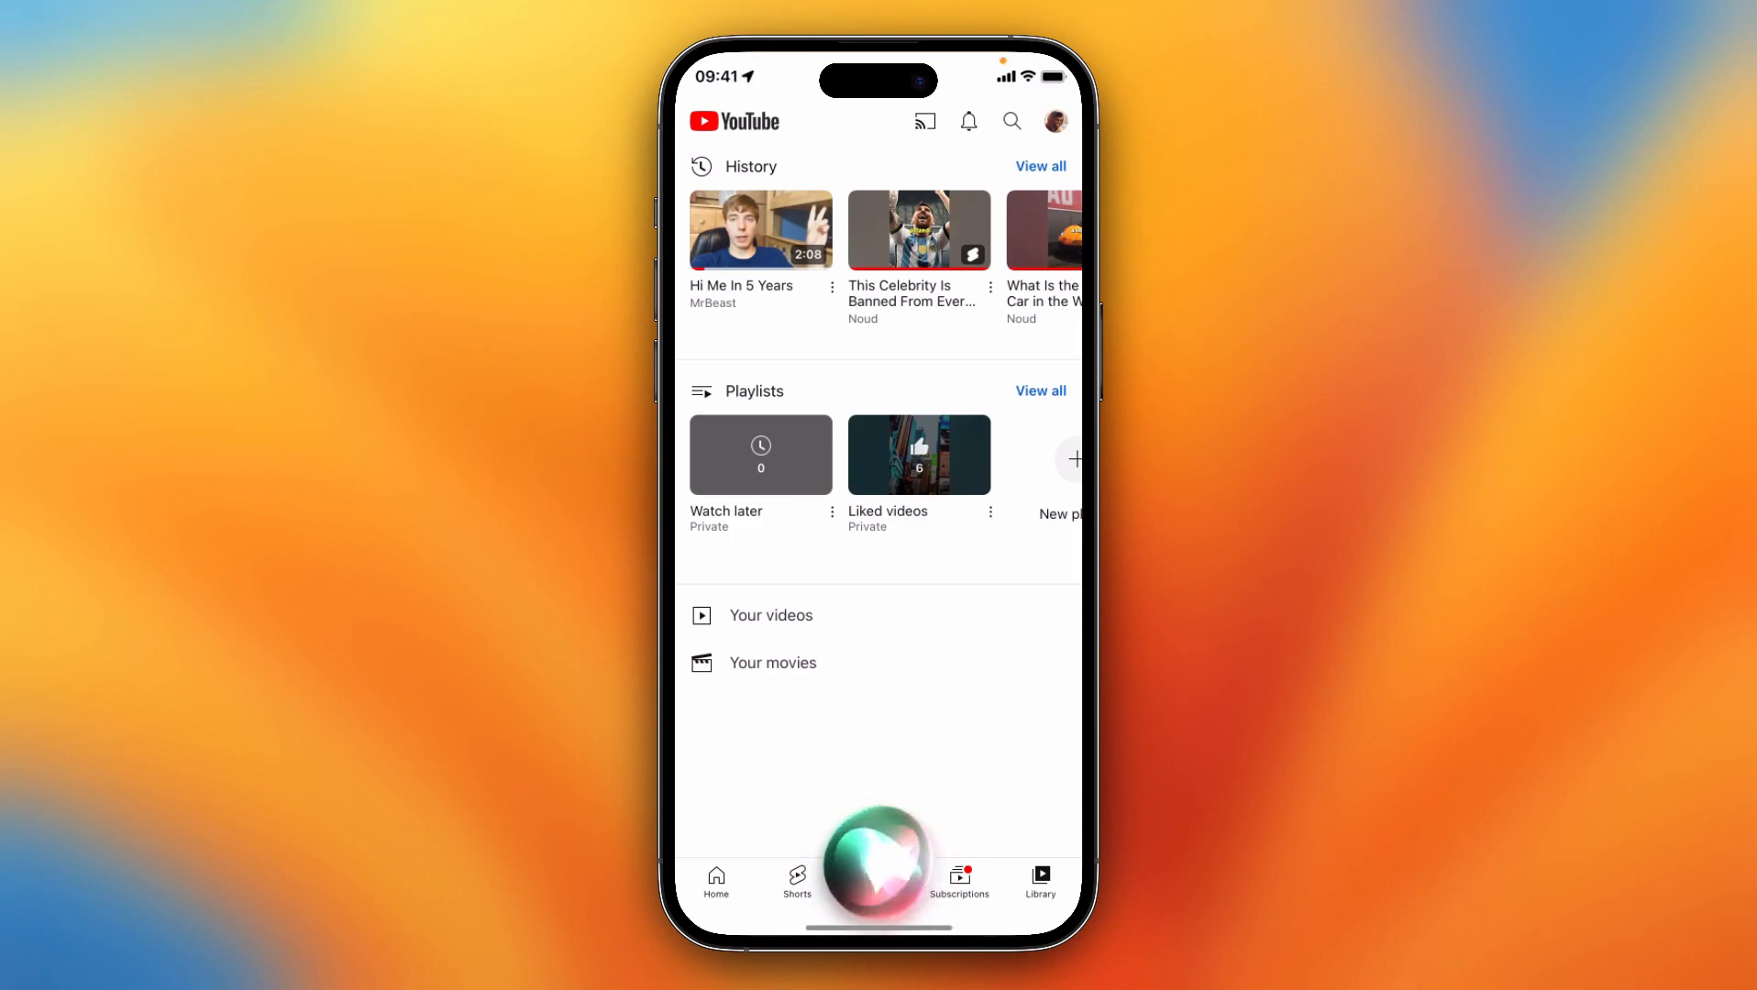
- Return to the home feed and show the options menu for Hi Me In 5 Years
left_click(759, 454)
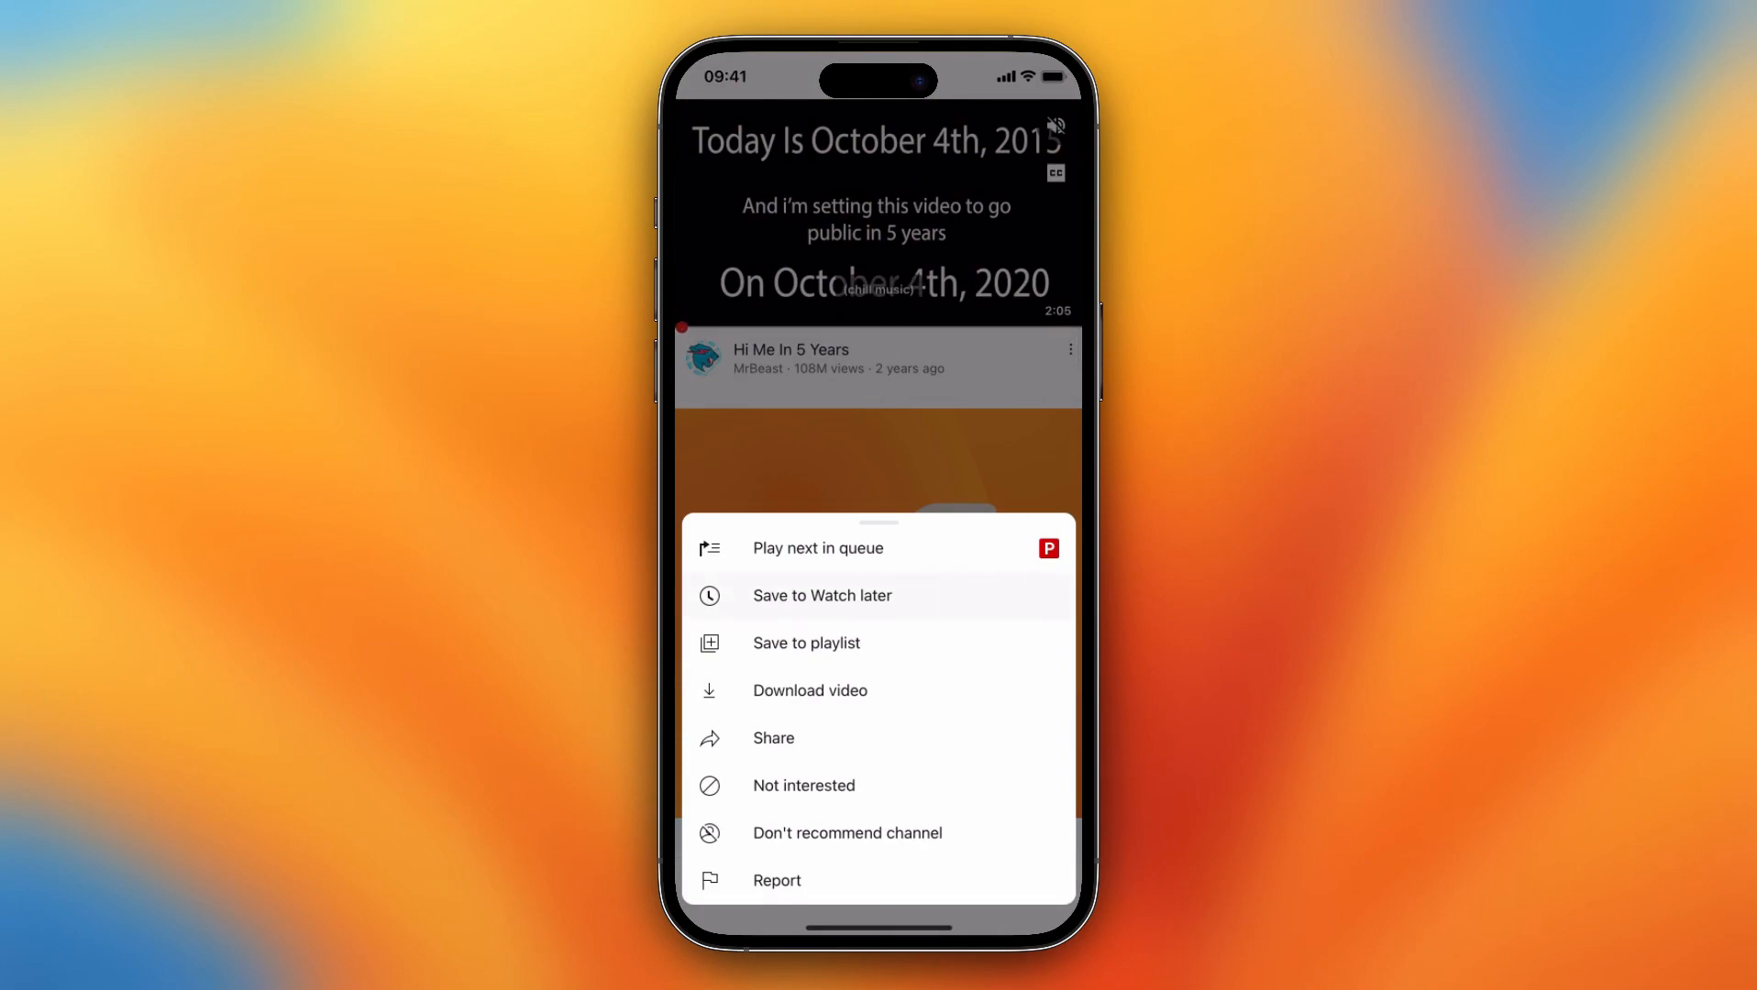
- Add Hi Me In 5 Years to Watch later from its options menu
left_click(822, 595)
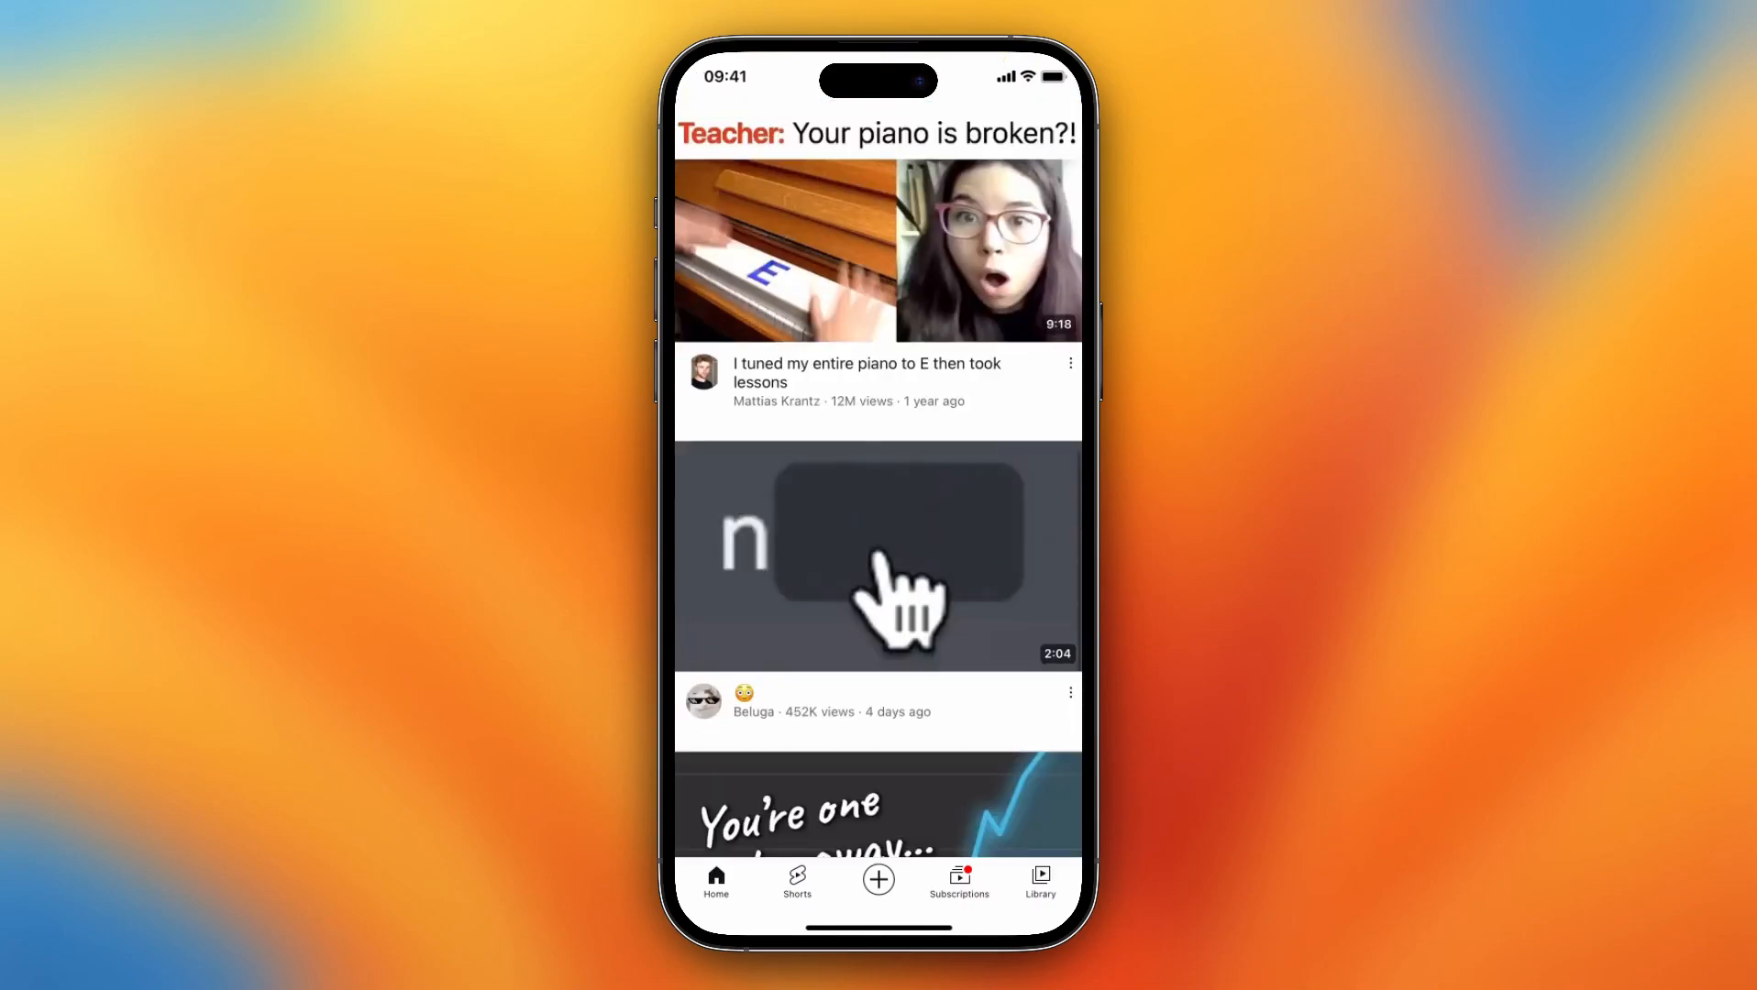
- Add the Mattias Krantz piano-tuning video and the Beluga video to Watch later
scroll("down", 3)
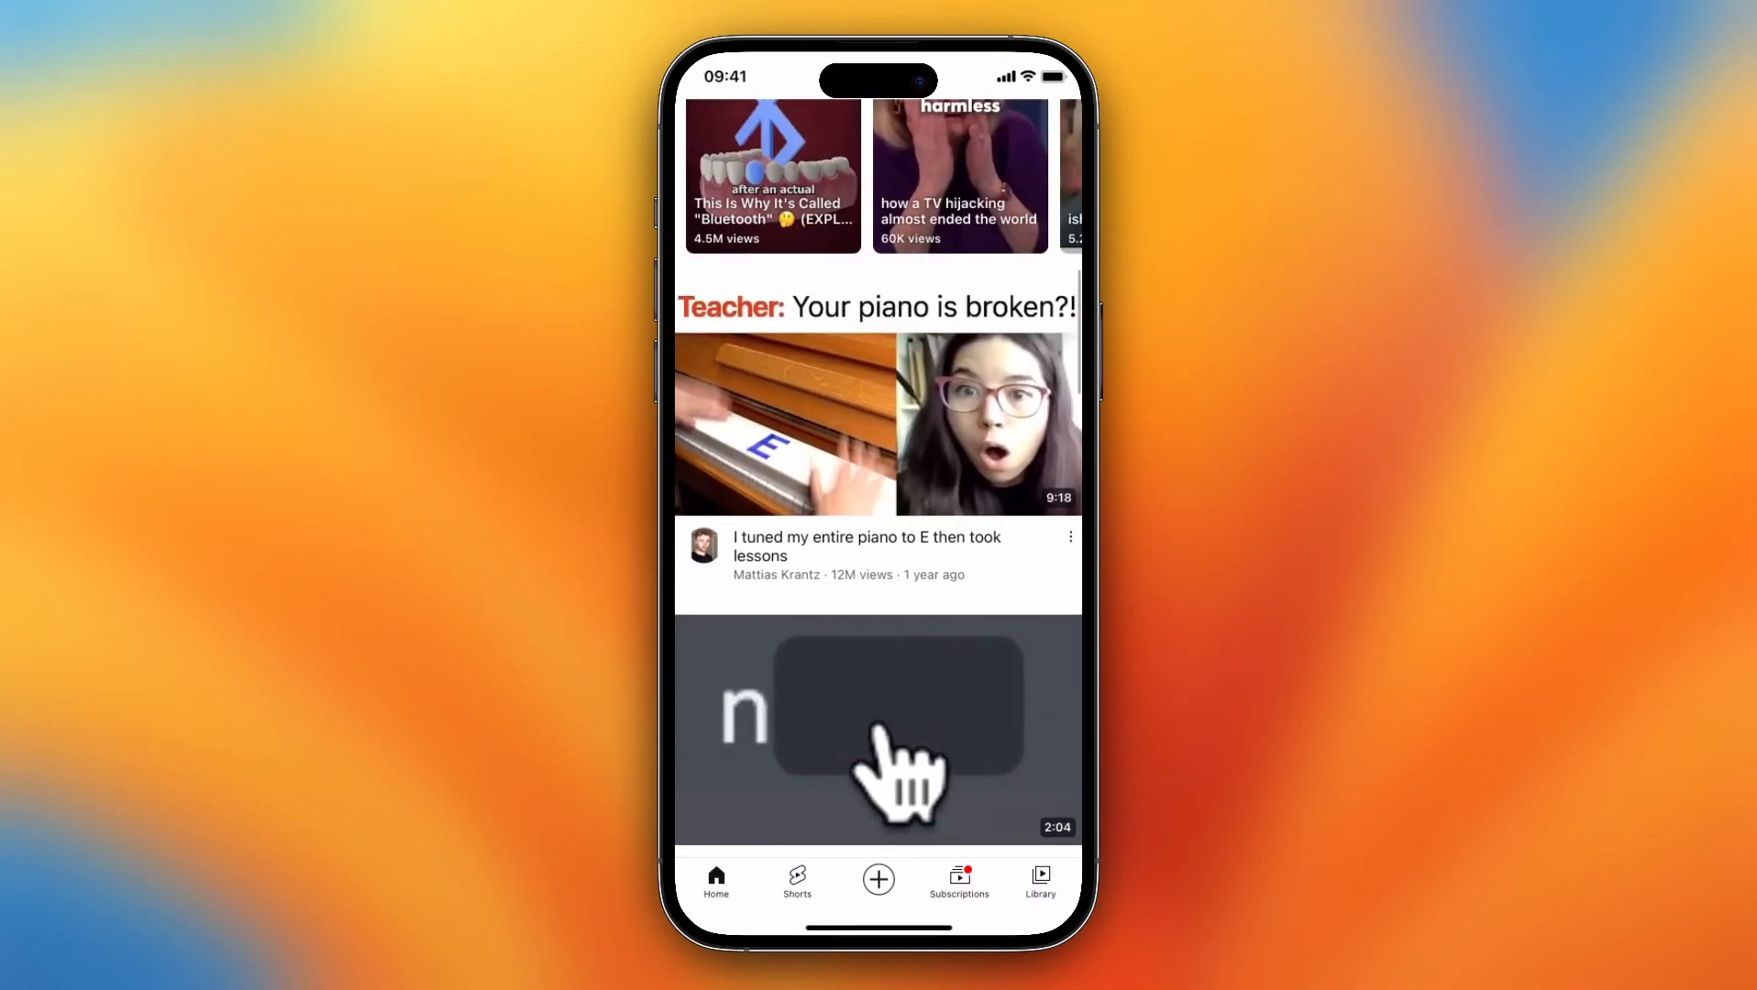
left_click(1069, 536)
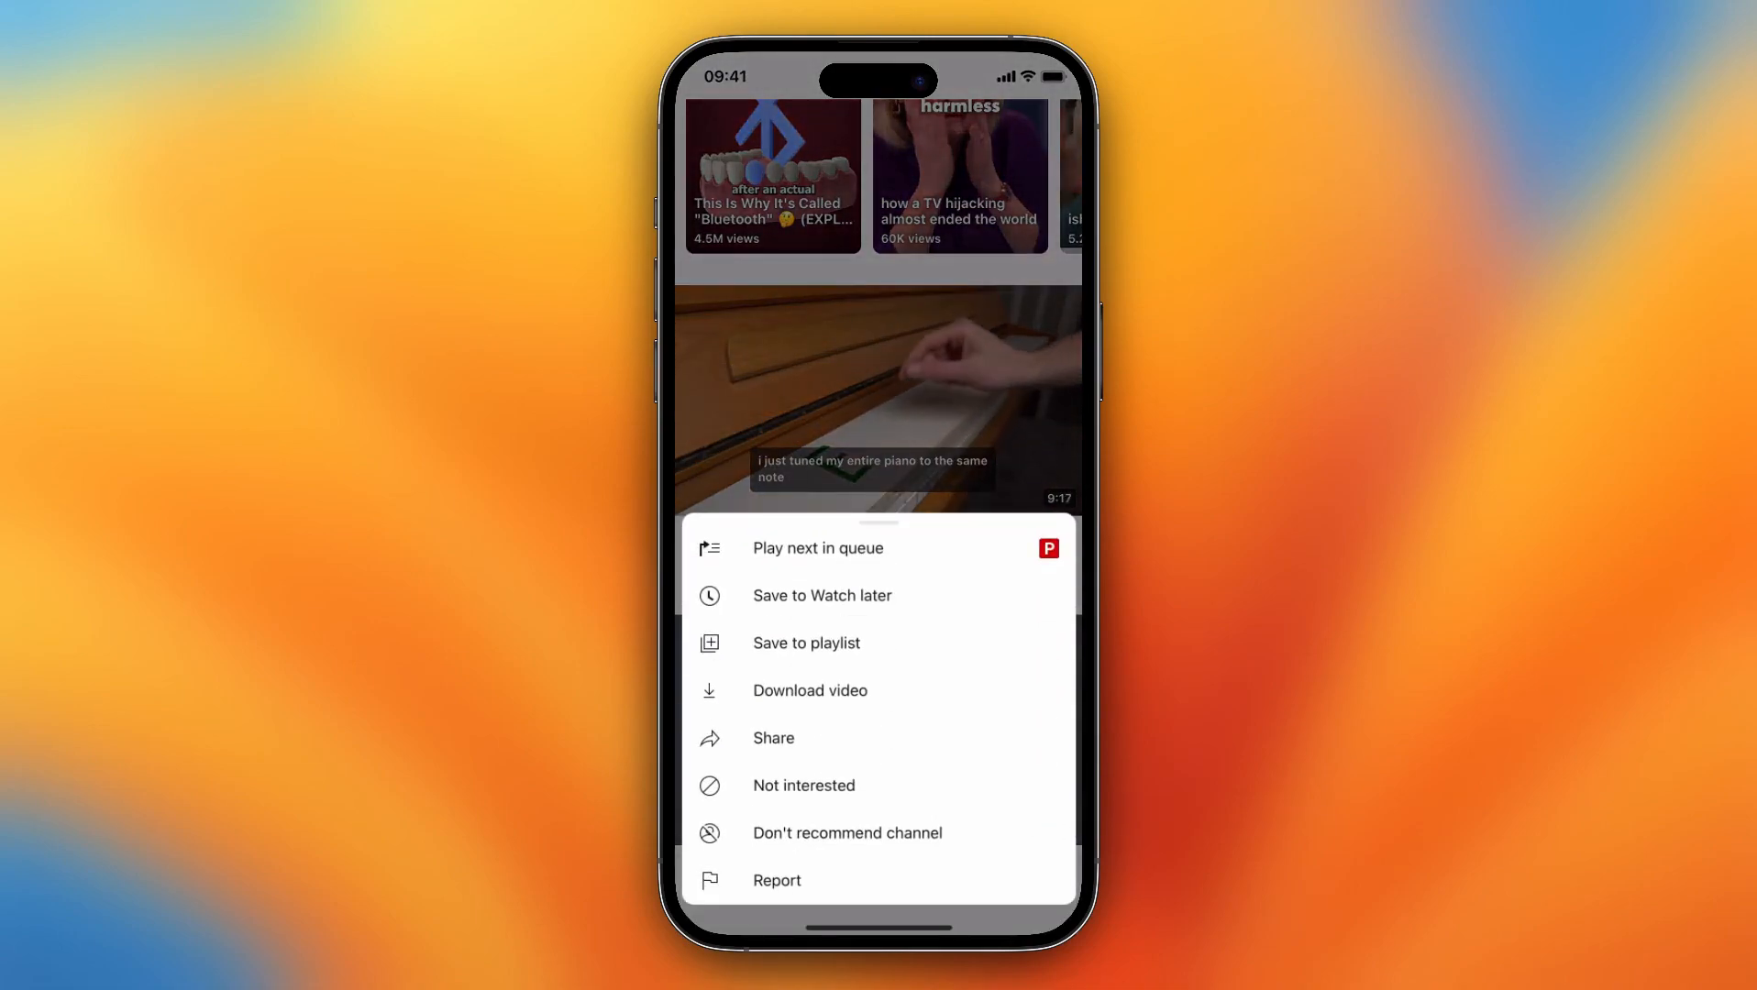
left_click(822, 595)
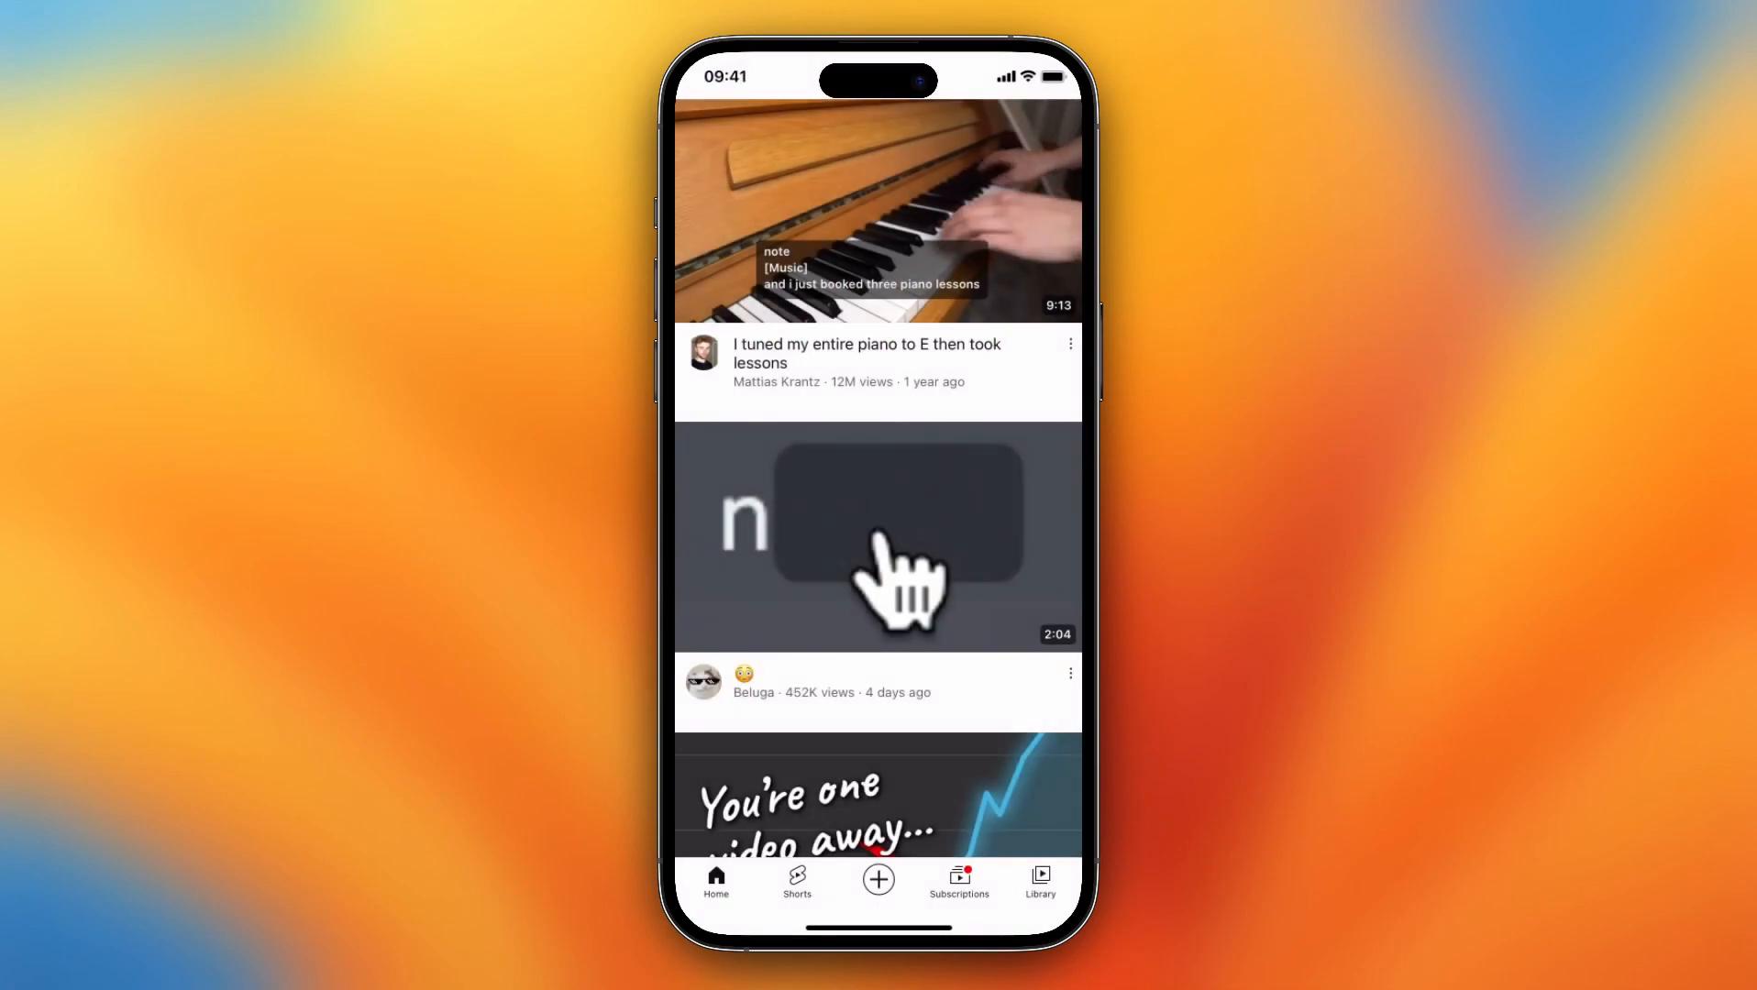
left_click(1069, 673)
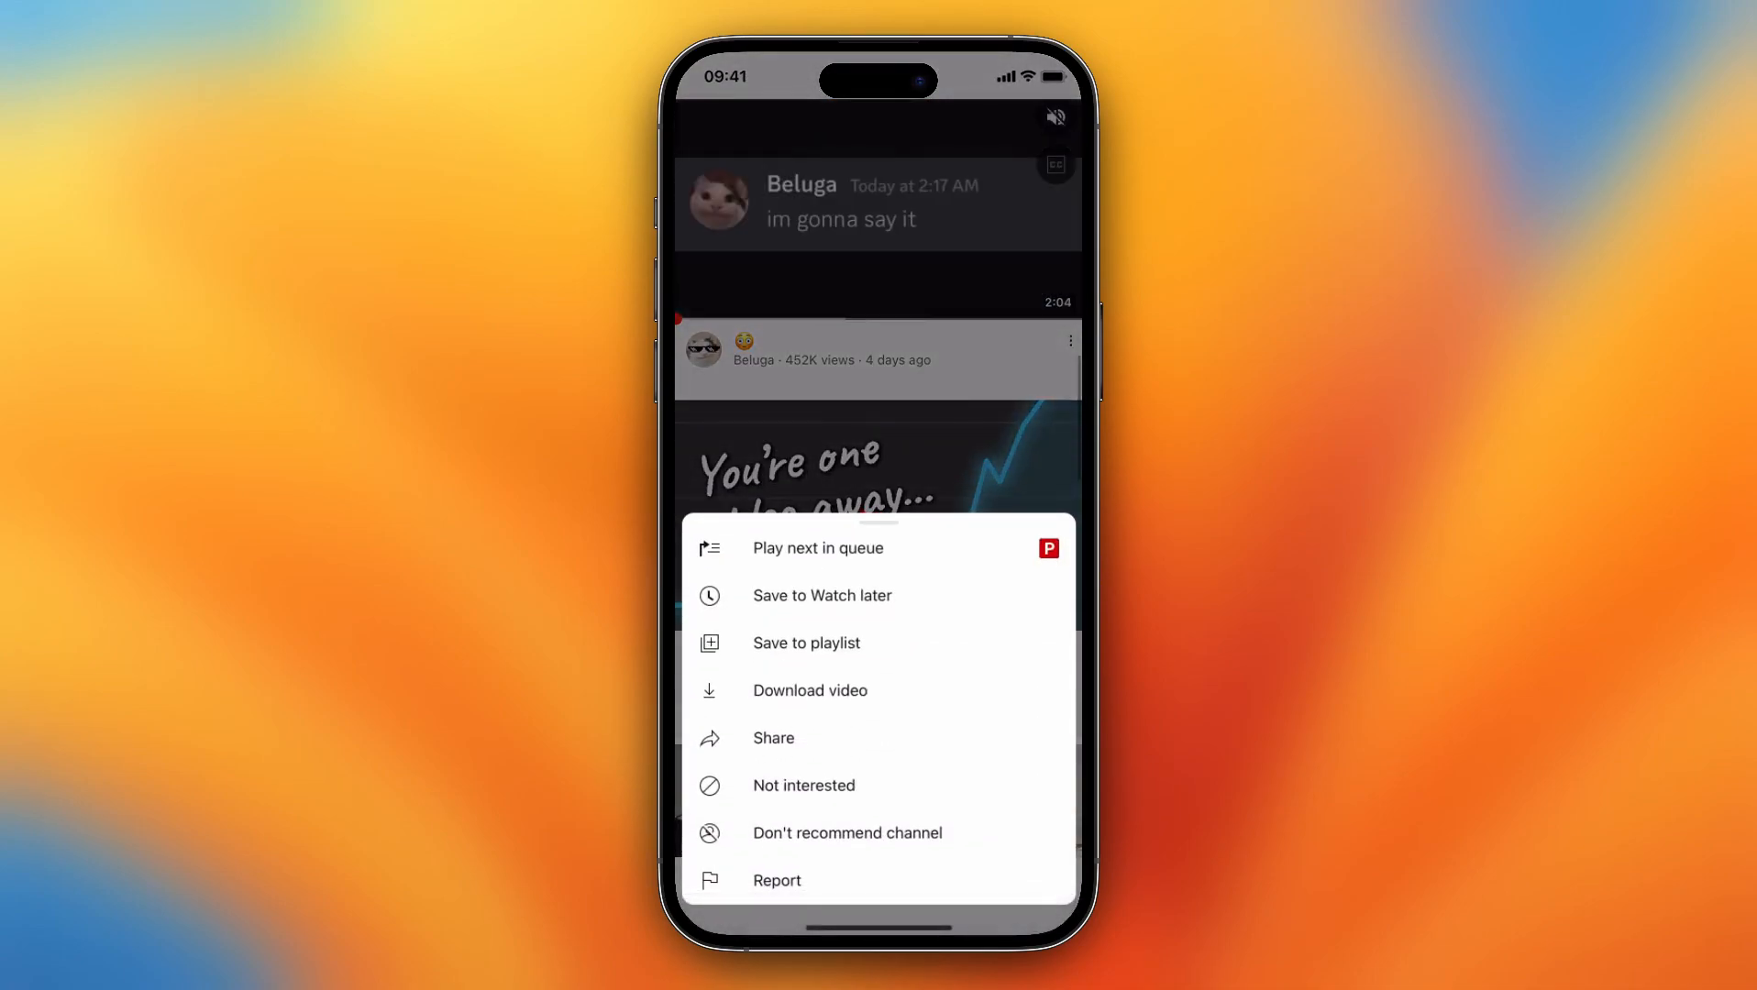
left_click(822, 595)
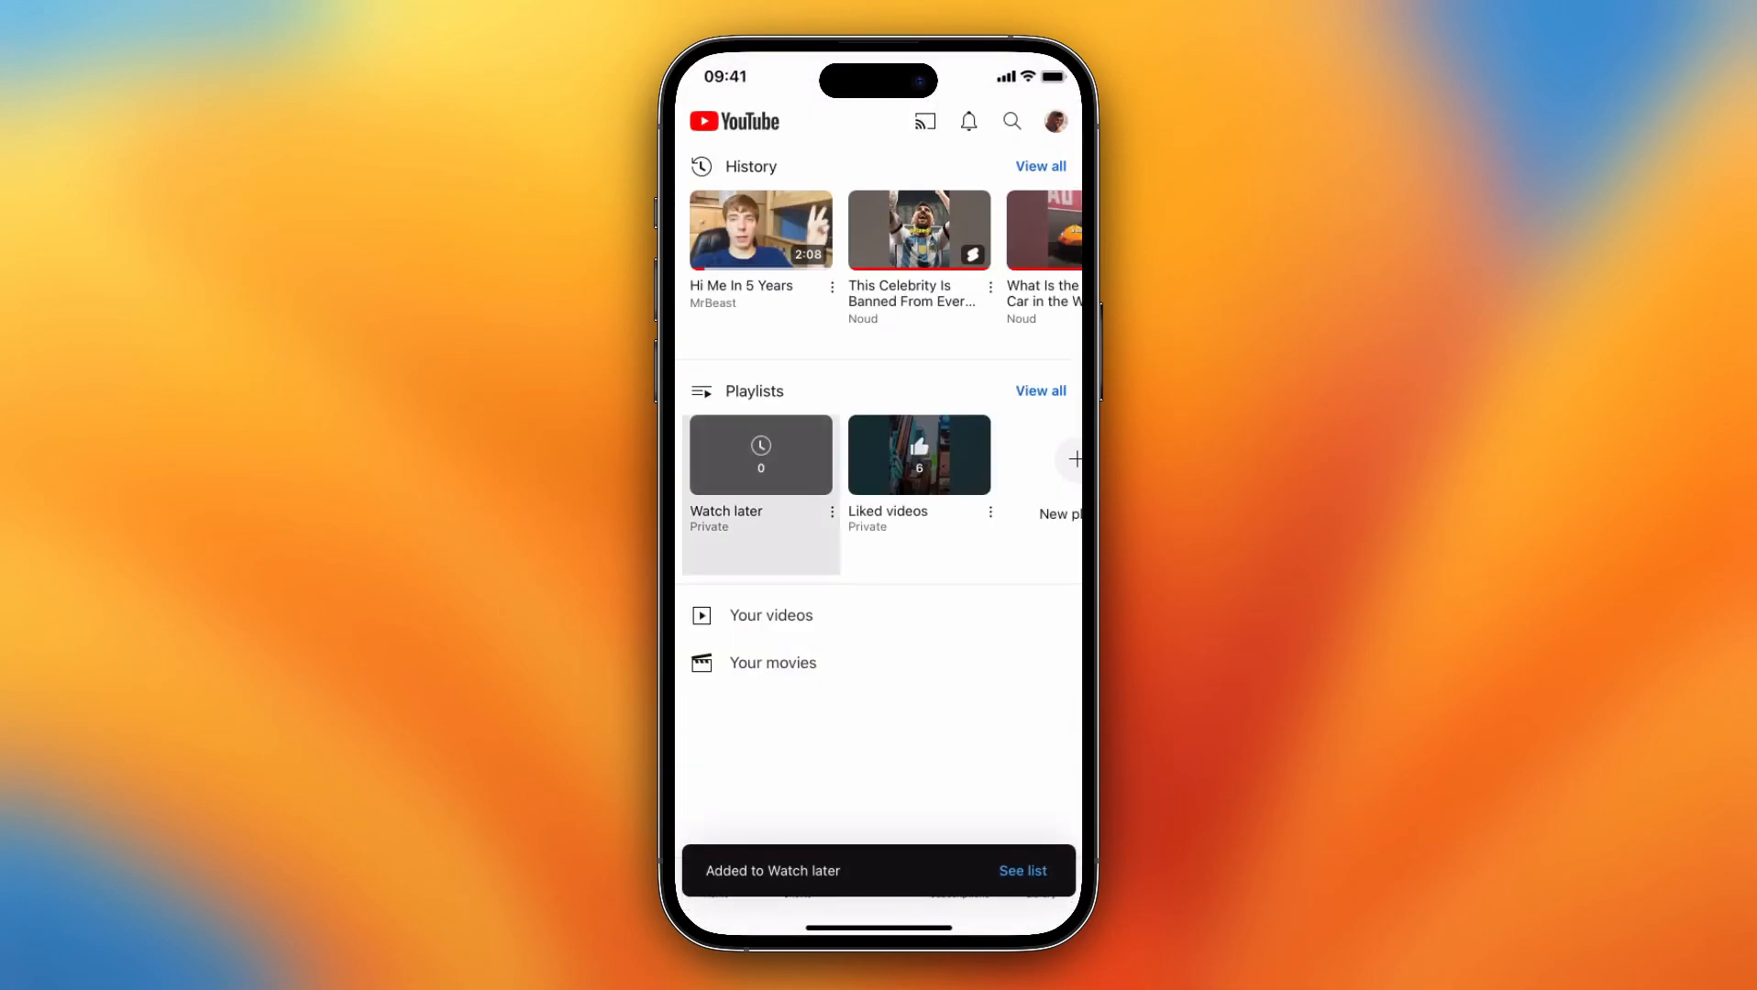
- View the four-video Watch later playlist and show Remove from Watch later for the first video
left_click(759, 453)
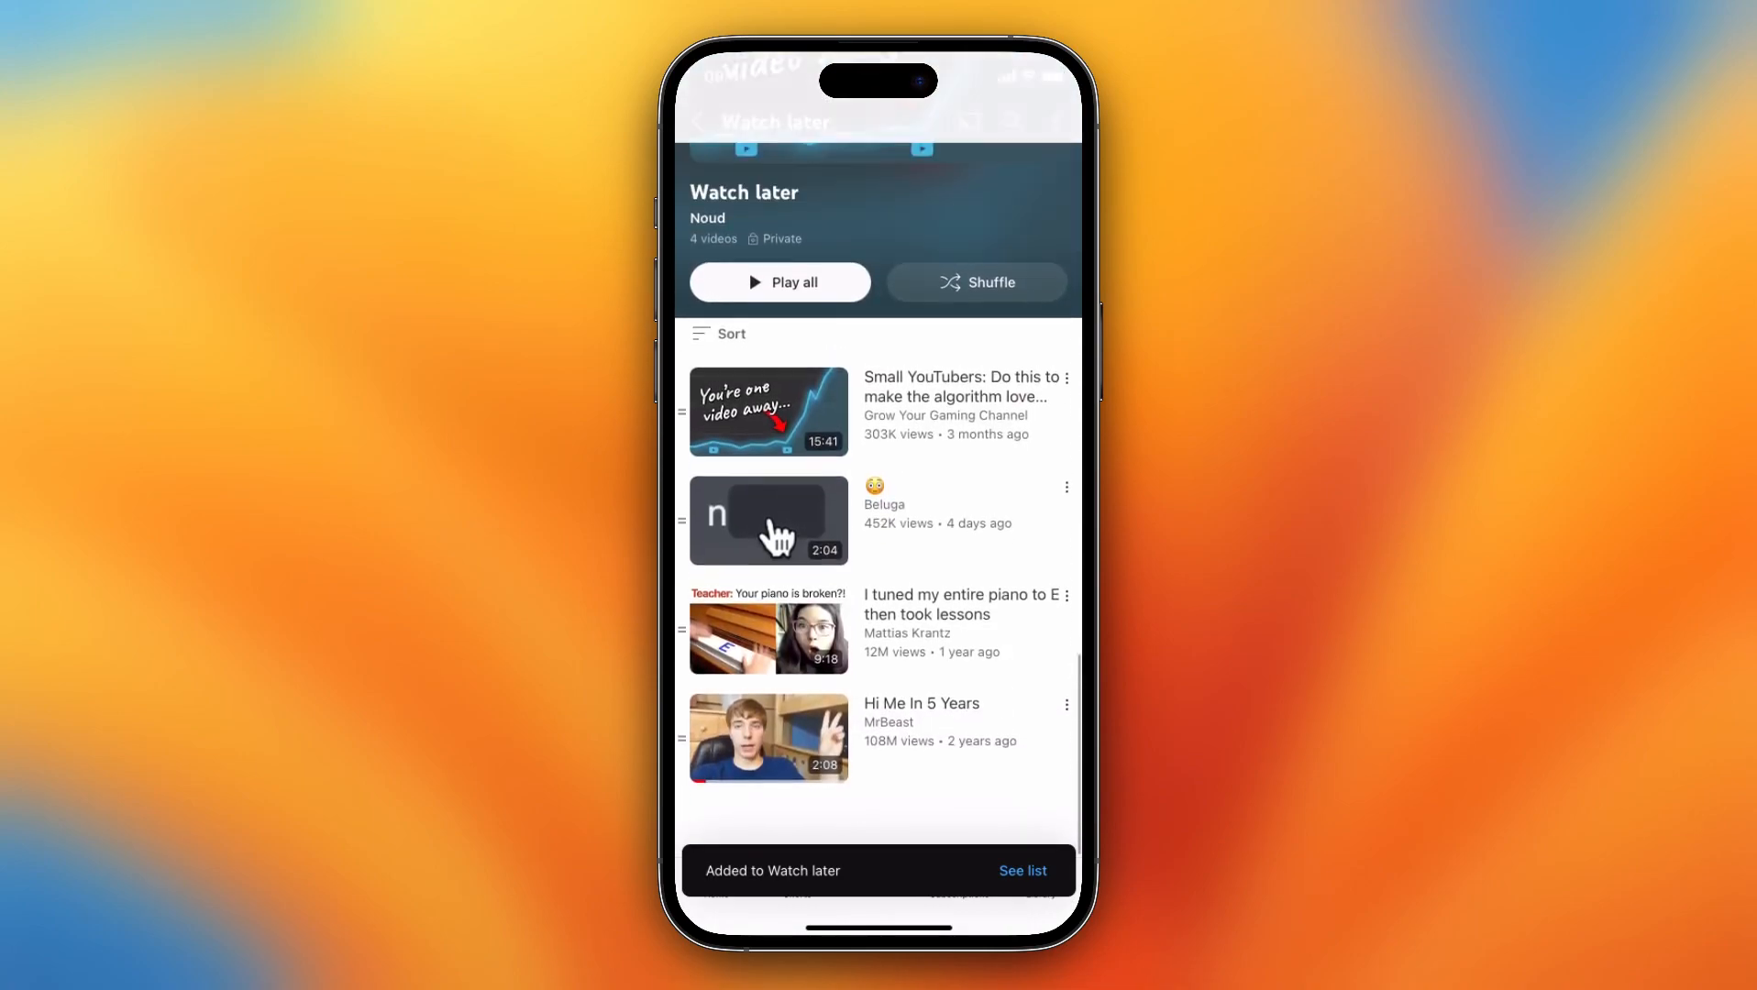
left_click(1065, 485)
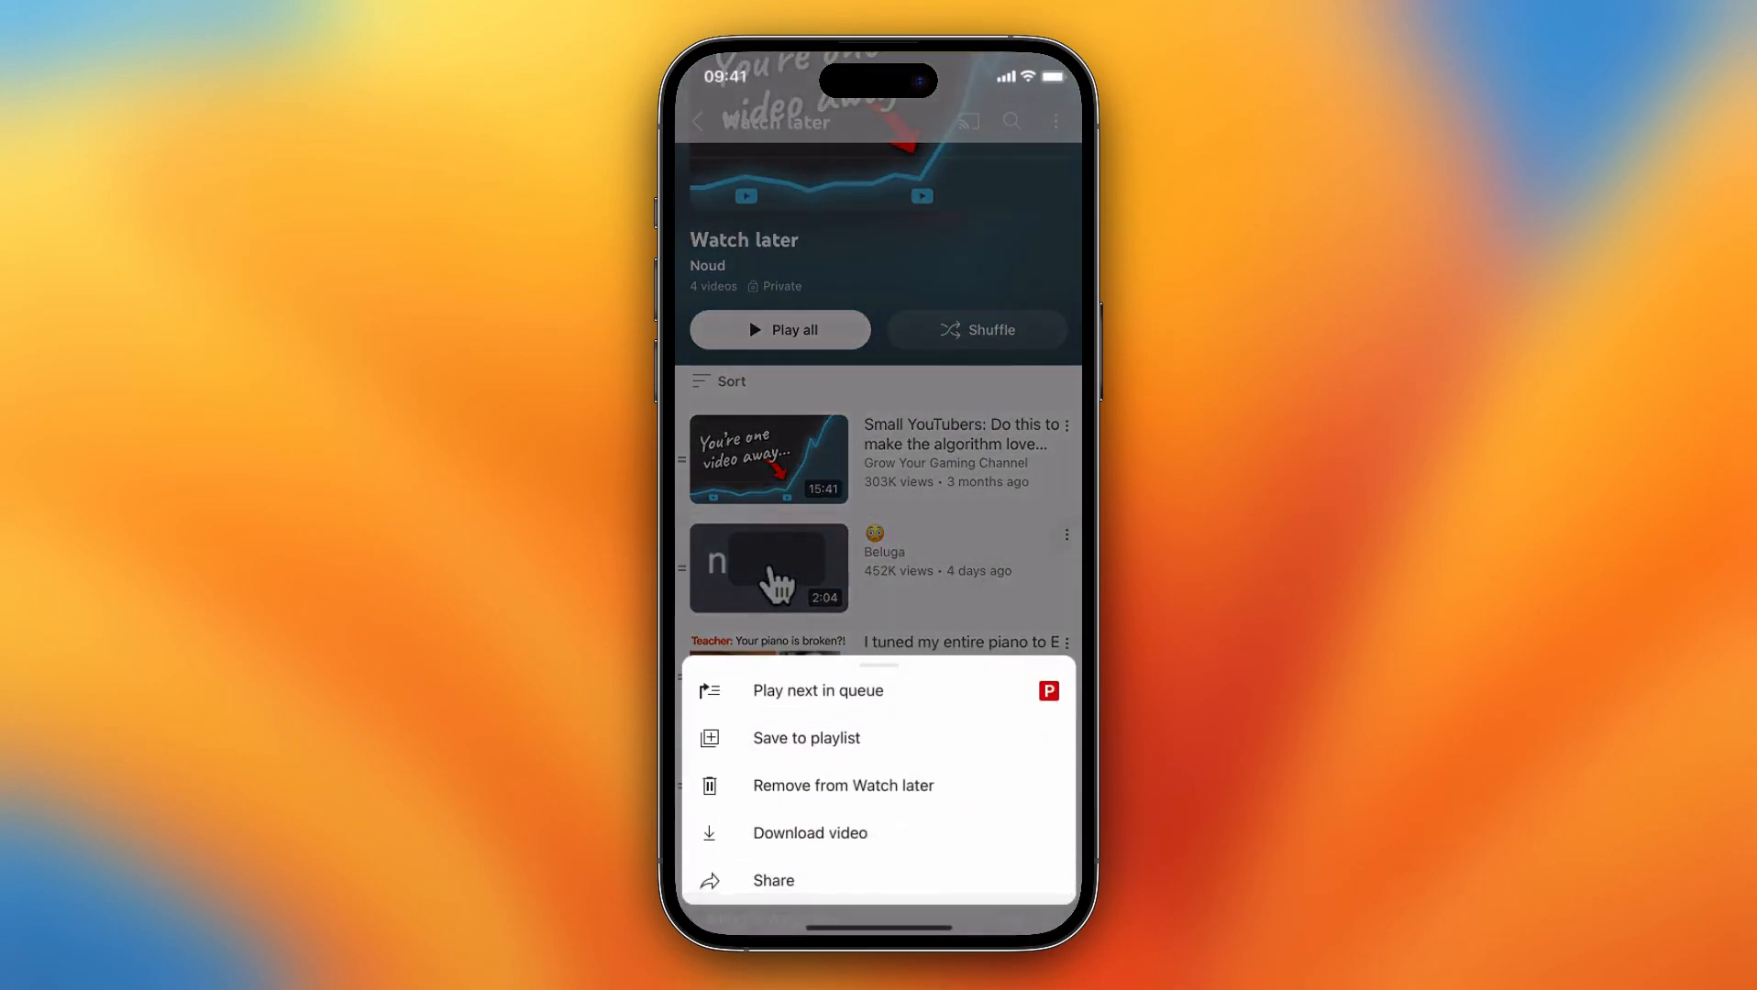